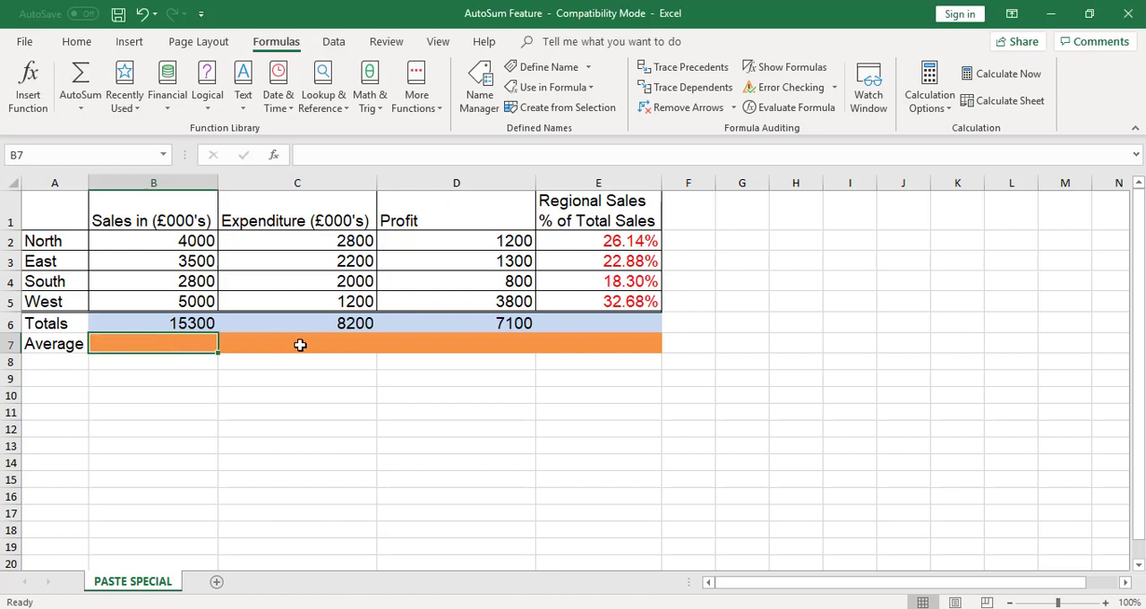
Enter AVERAGE(B2:B5) in B7 via AutoSum > Average, trimming the range to exclude the total, giving 3825
{"action": "left_click", "coordinate": [297, 344]}
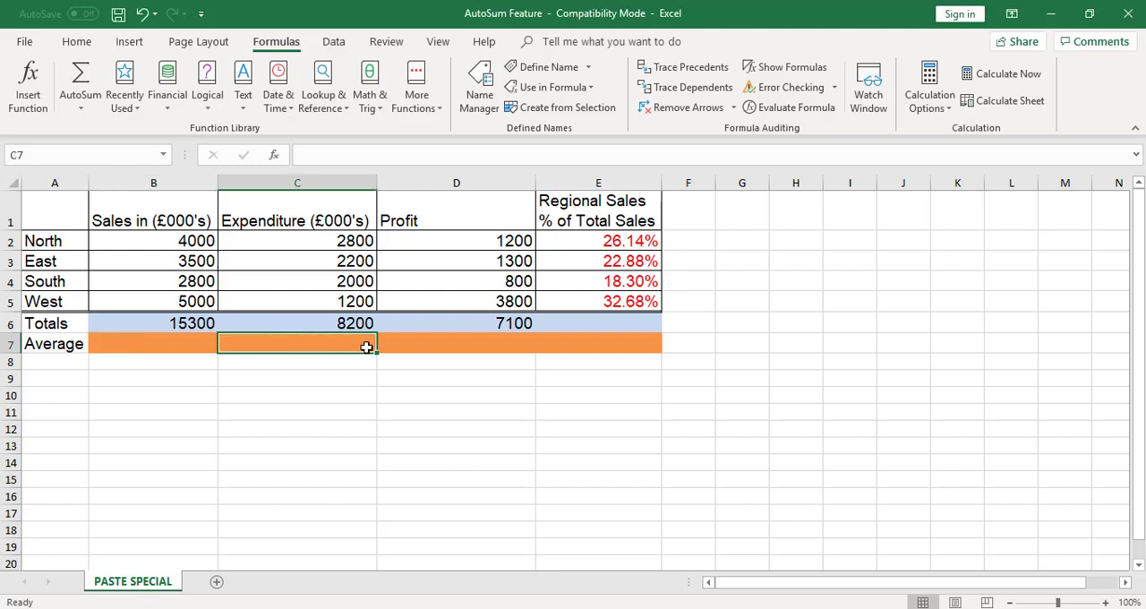
{"action": "left_click", "coordinate": [456, 343]}
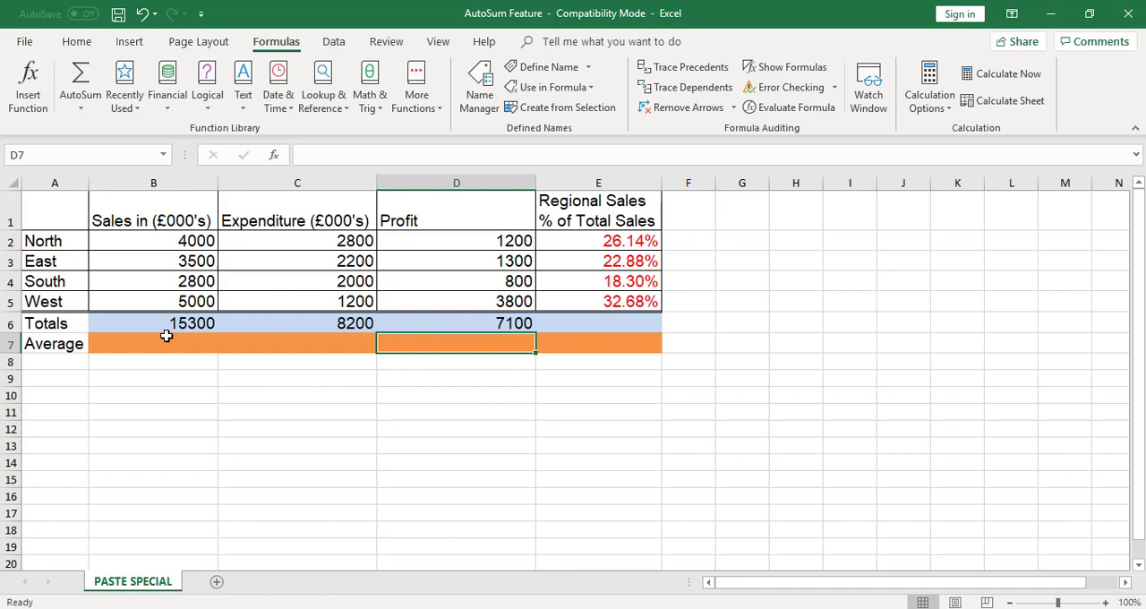
{"action": "left_click", "coordinate": [159, 343]}
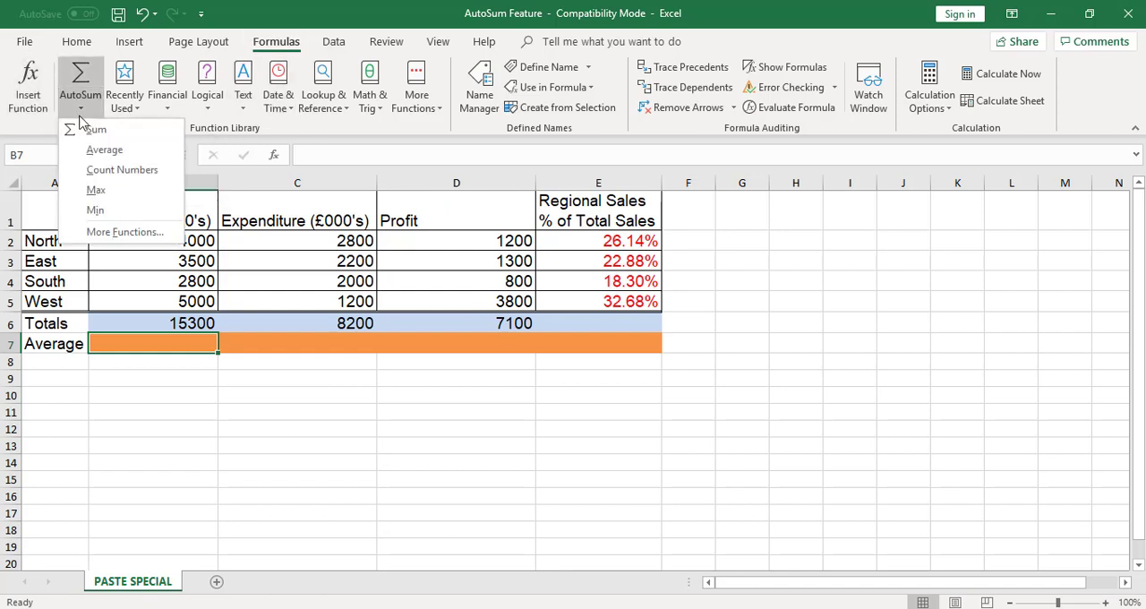
{"action": "mouse_move", "coordinate": [105, 149]}
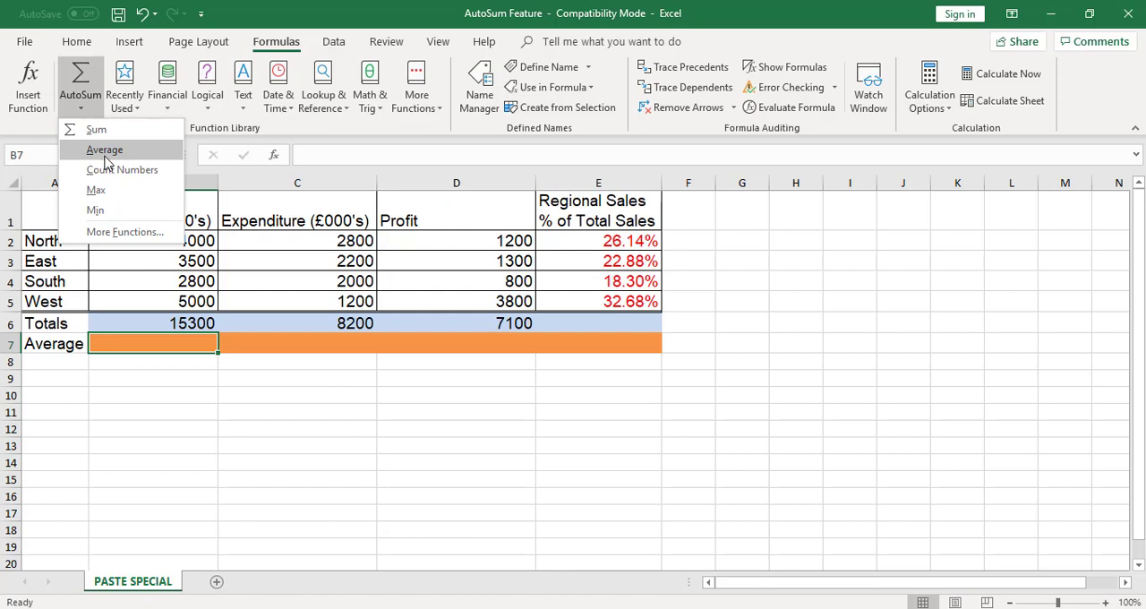
{"action": "left_click", "coordinate": [105, 150]}
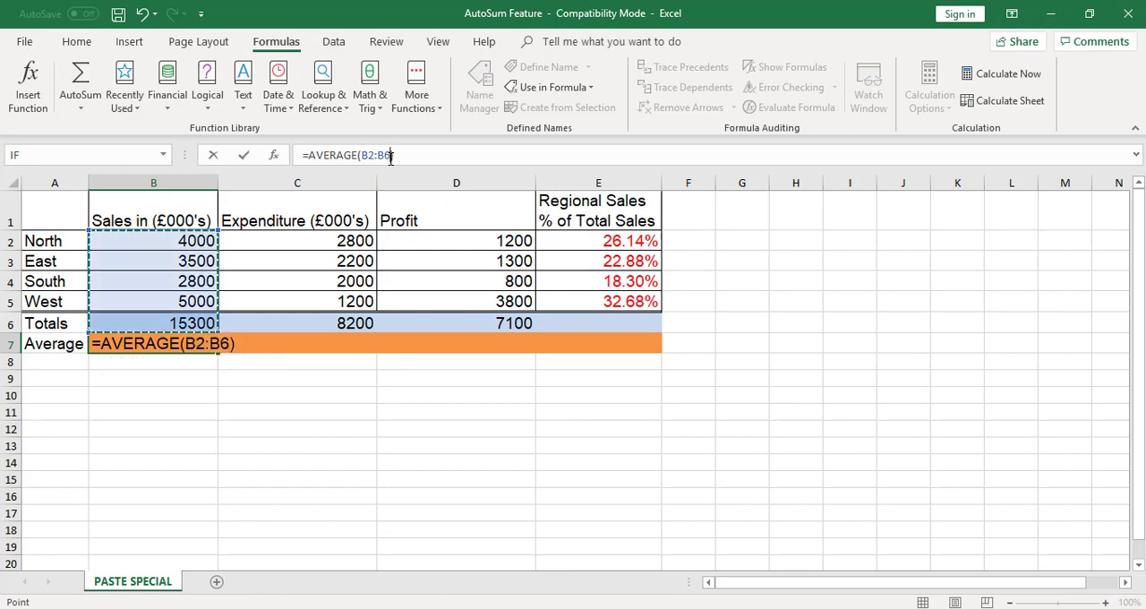
{"action": "key", "text": "Backspace"}
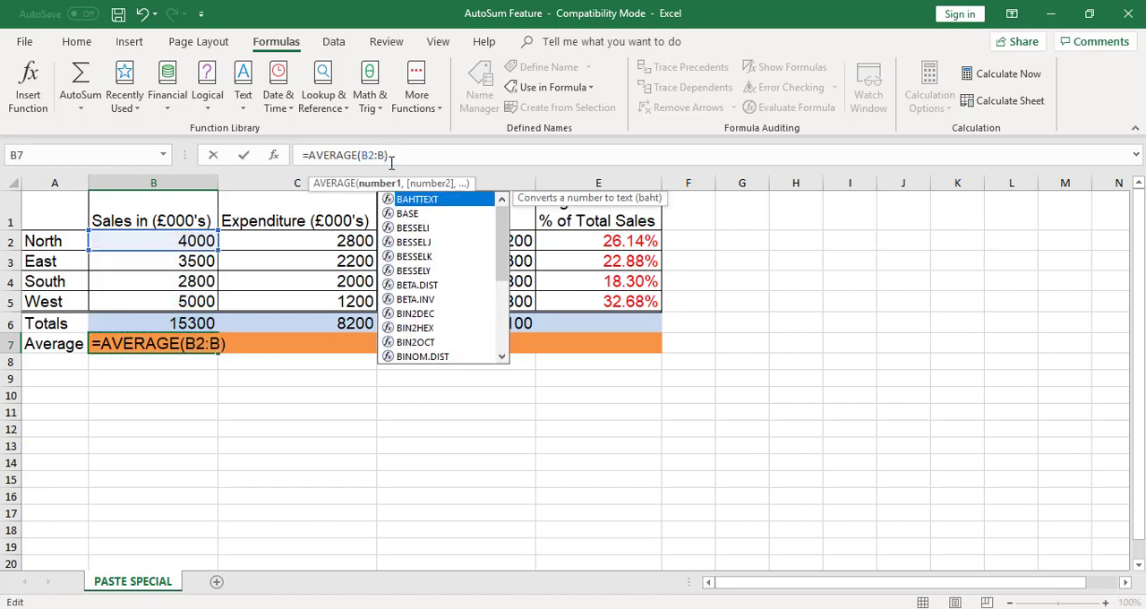
{"action": "key", "text": "Enter"}
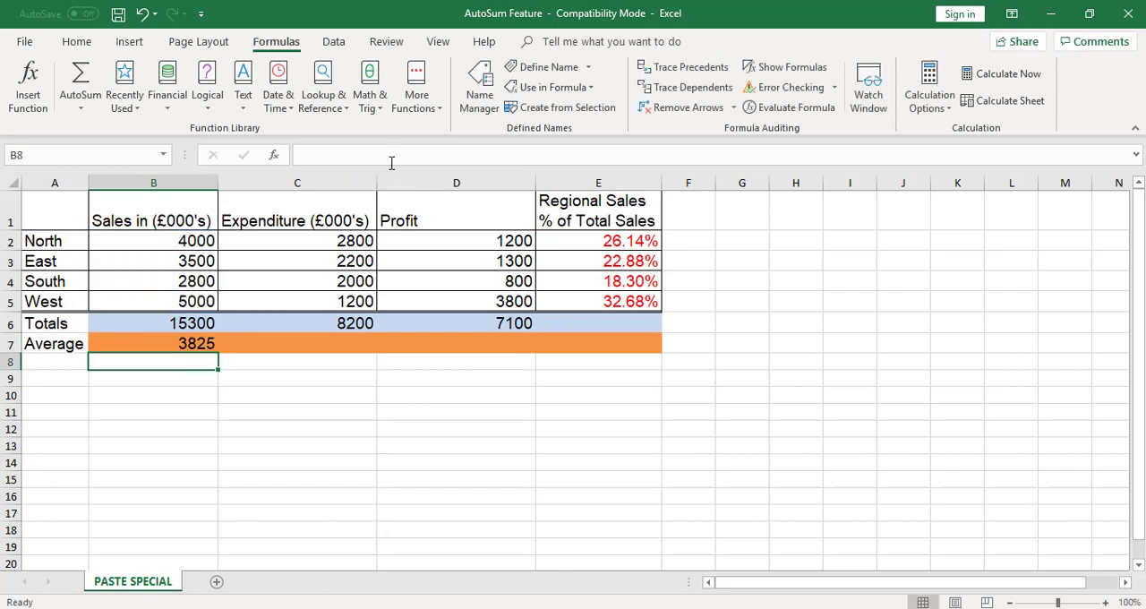
Copy B7's average formula across to D7 with the fill handle, giving 2050 and 1775
{"action": "left_click", "coordinate": [184, 344]}
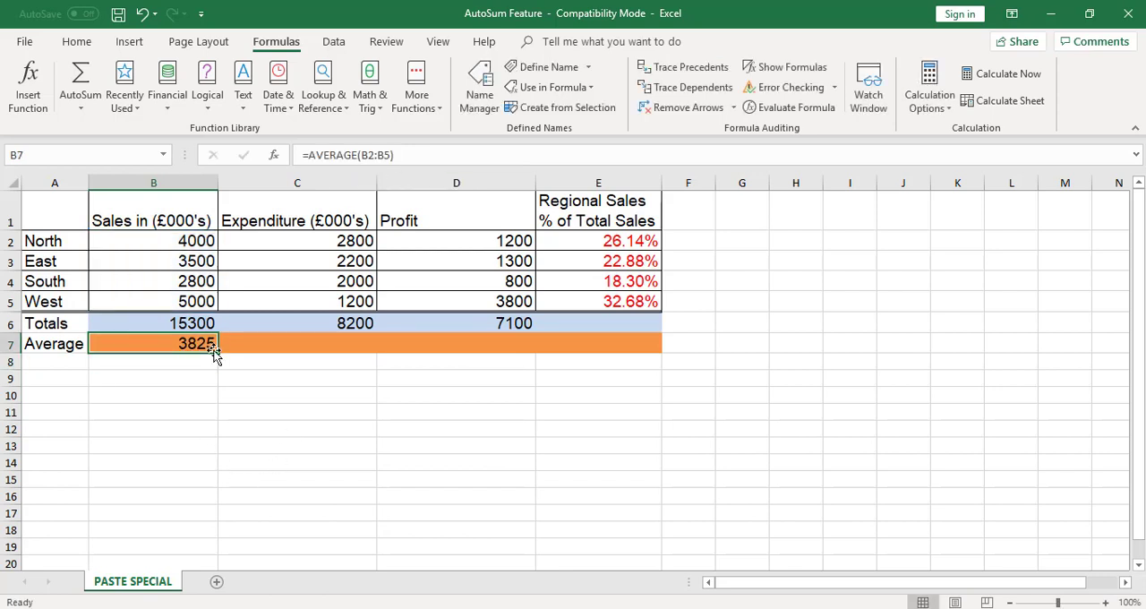
{"action": "mouse_move", "coordinate": [219, 357]}
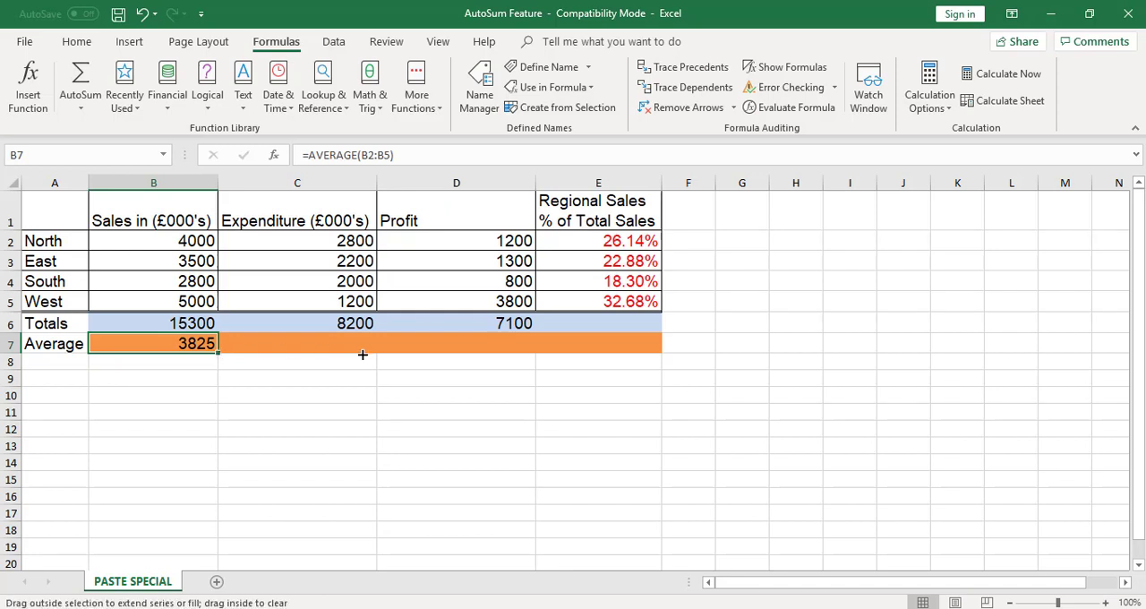
{"action": "left_click_drag", "start_coordinate": [217, 342], "coordinate": [531, 343]}
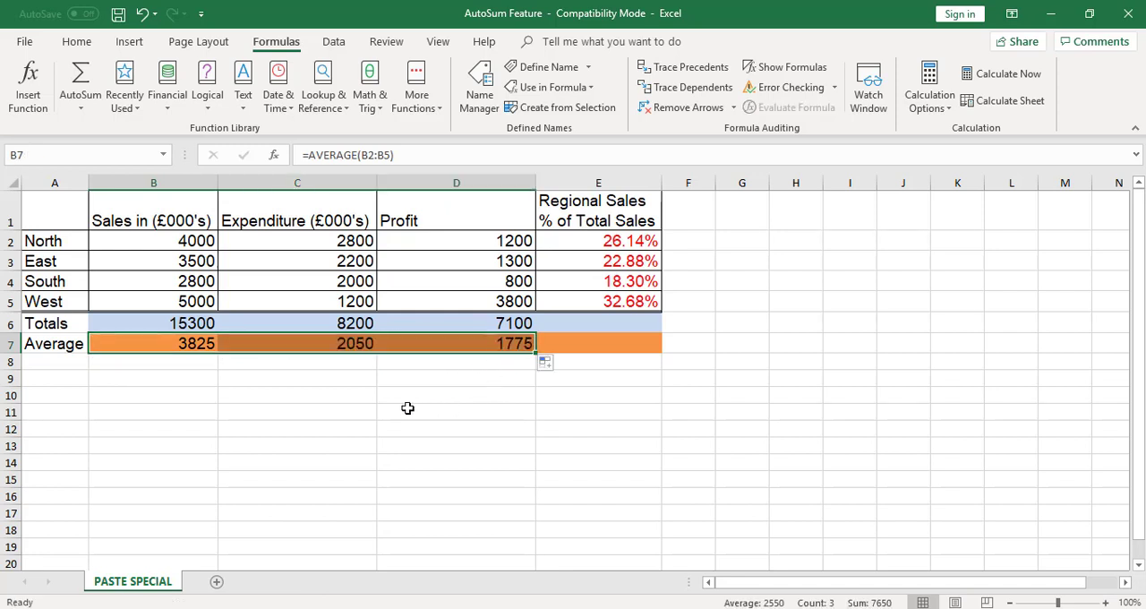
{"action": "mouse_move", "coordinate": [402, 407]}
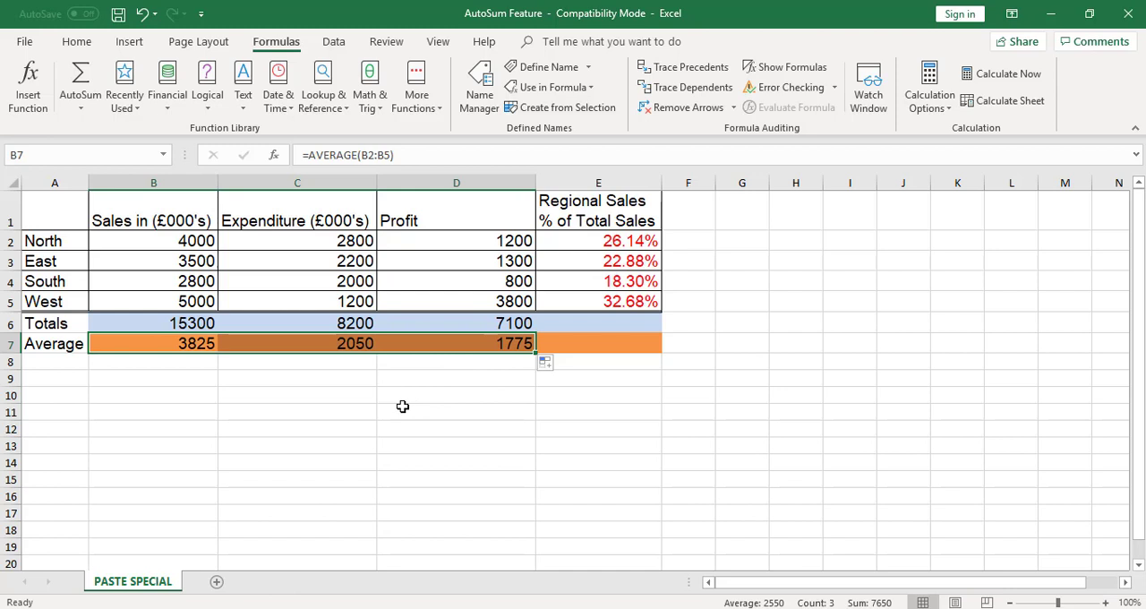
{"action": "mouse_move", "coordinate": [278, 407]}
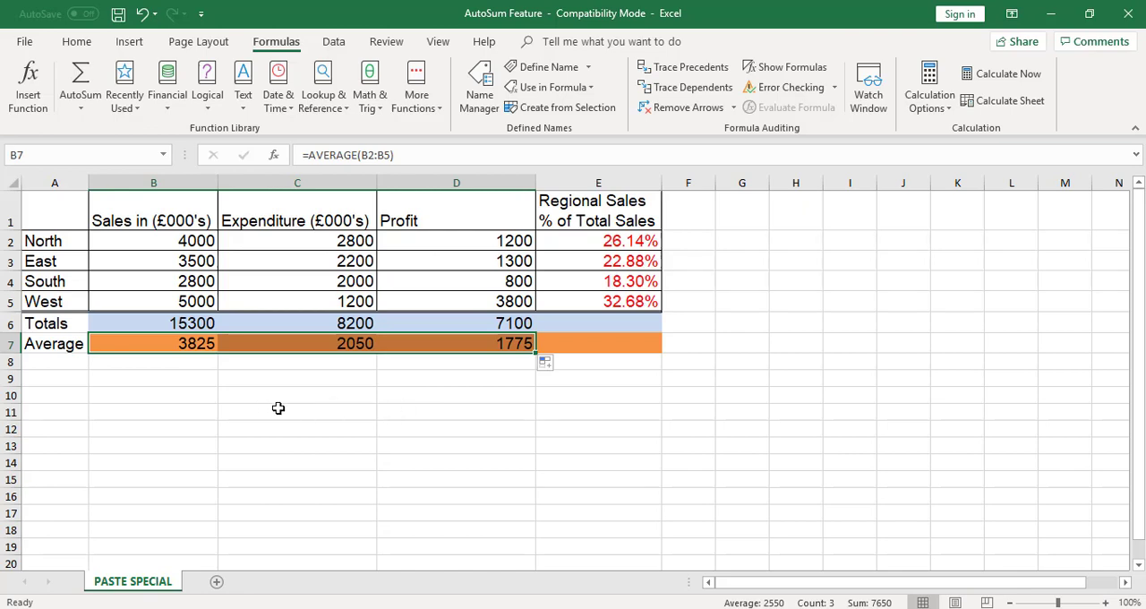